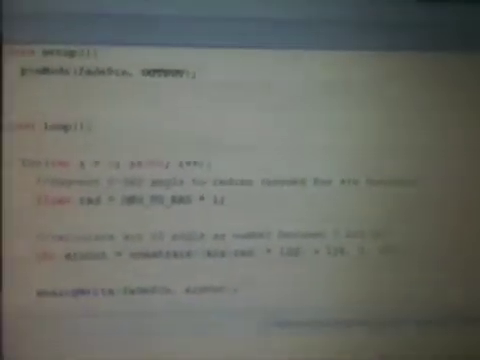
scroll(down, 3)
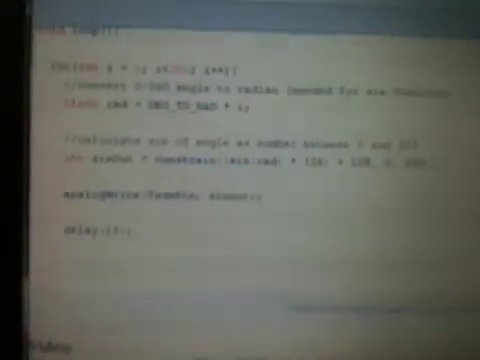